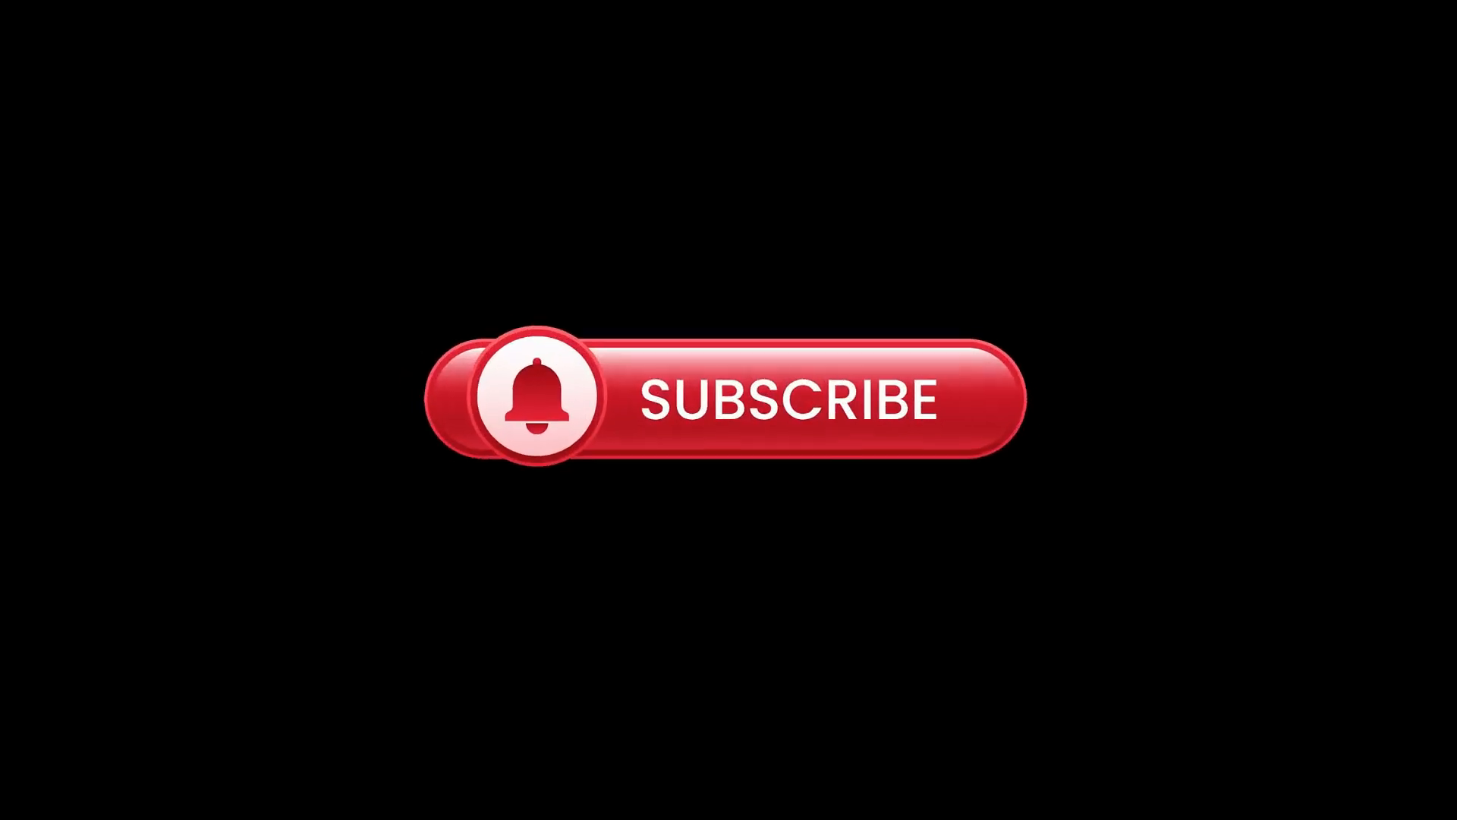
Step: Play the outro from the red subscribe graphic to the Becexy end card showing SUBSCRIBED
{"action": "left_click", "coordinate": [808, 400]}
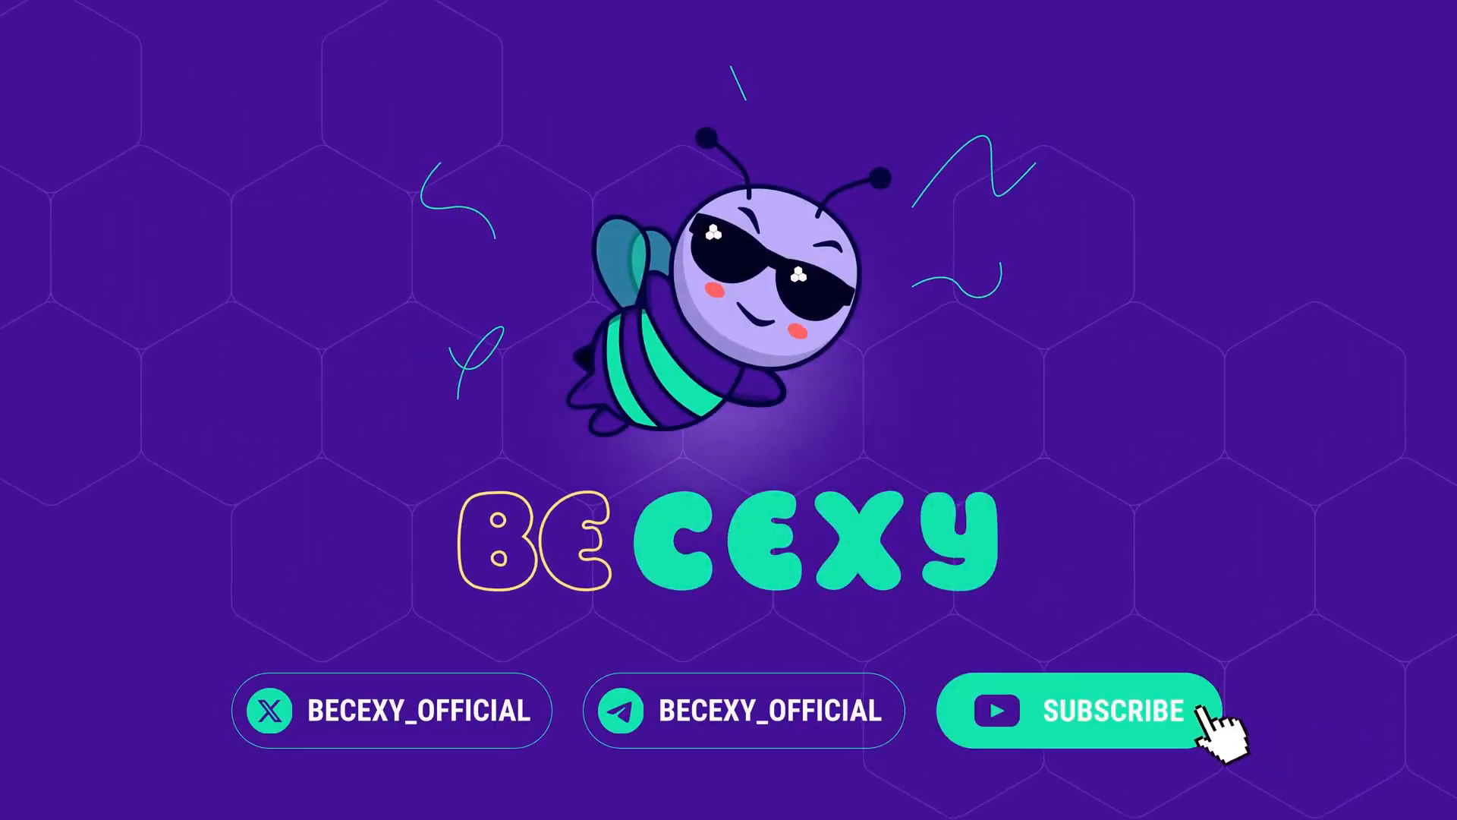
{"action": "left_click", "coordinate": [1079, 710]}
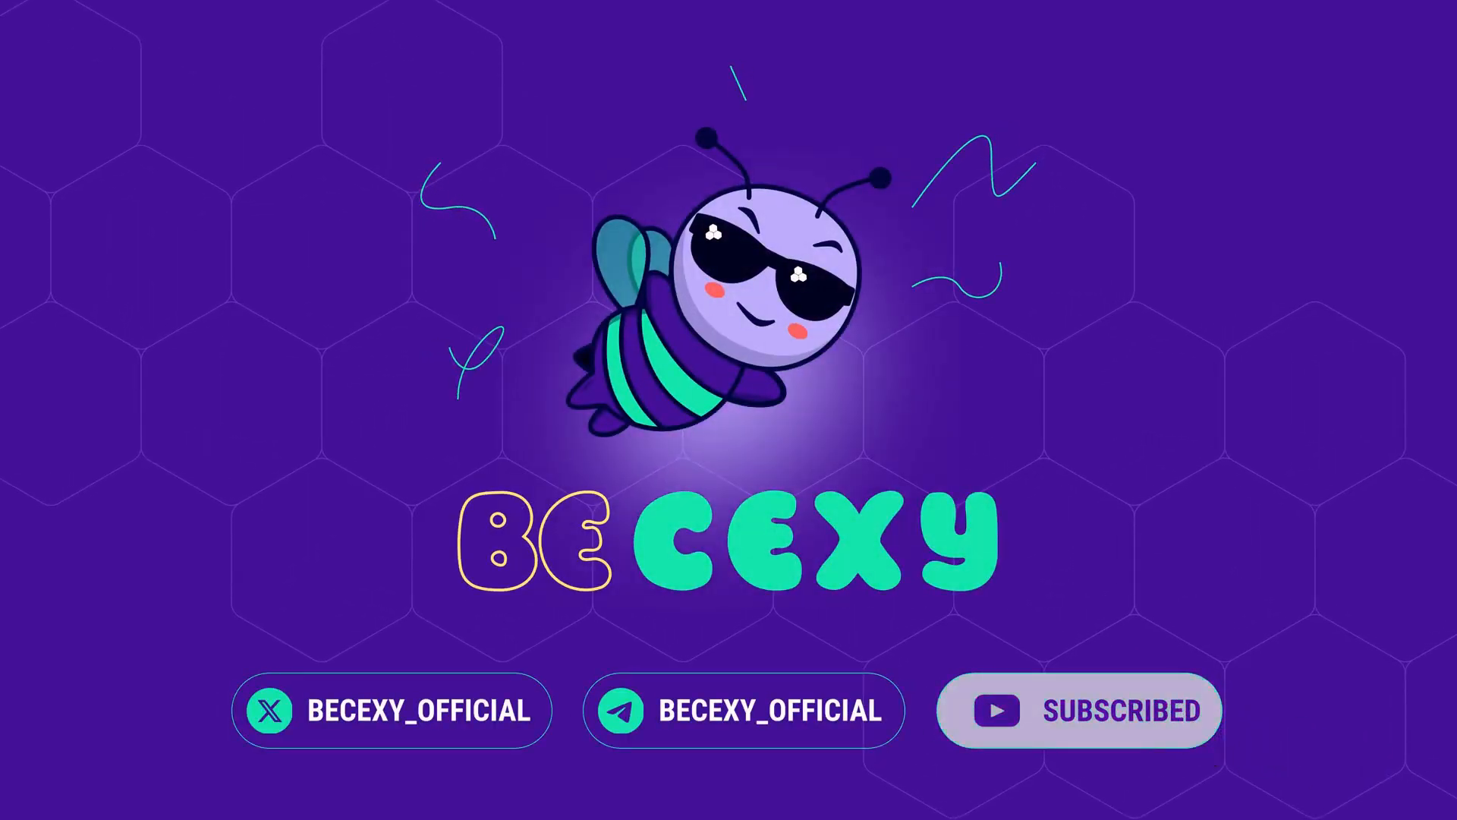